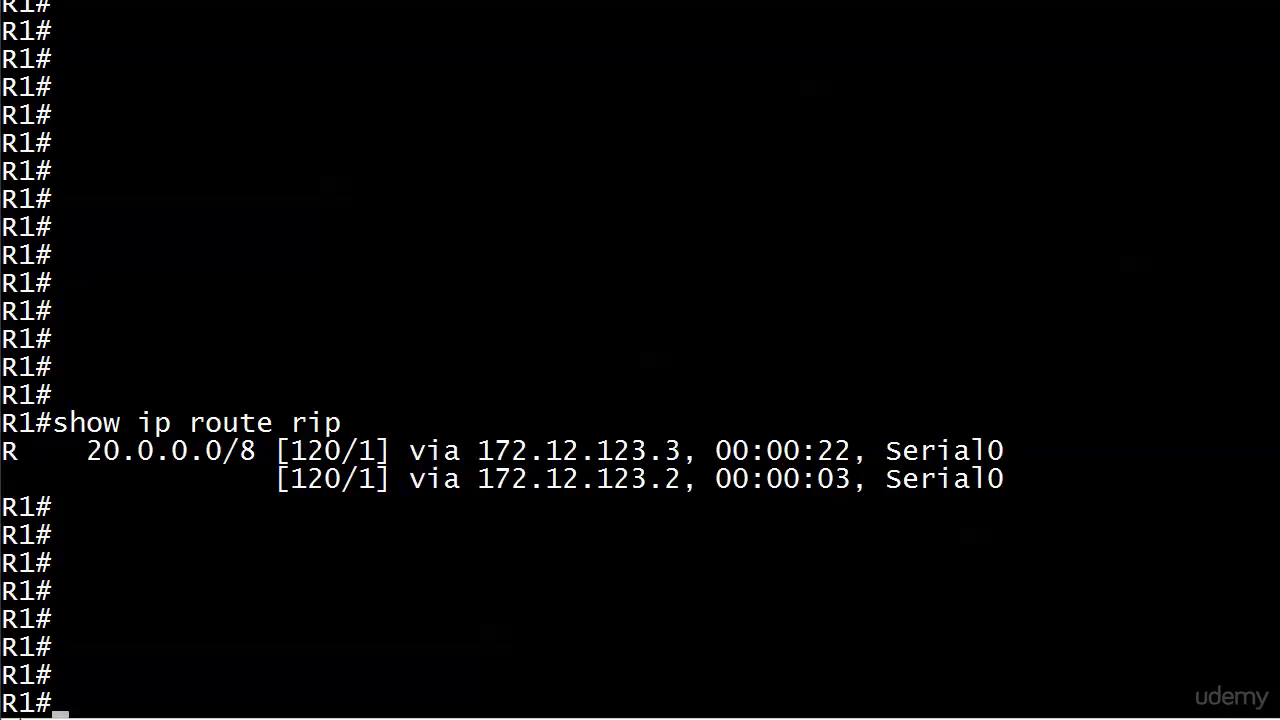
# - Enter Mark mode in the R1 console via the right-click menu to select debug output
pyautogui.rightClick(380, 575)
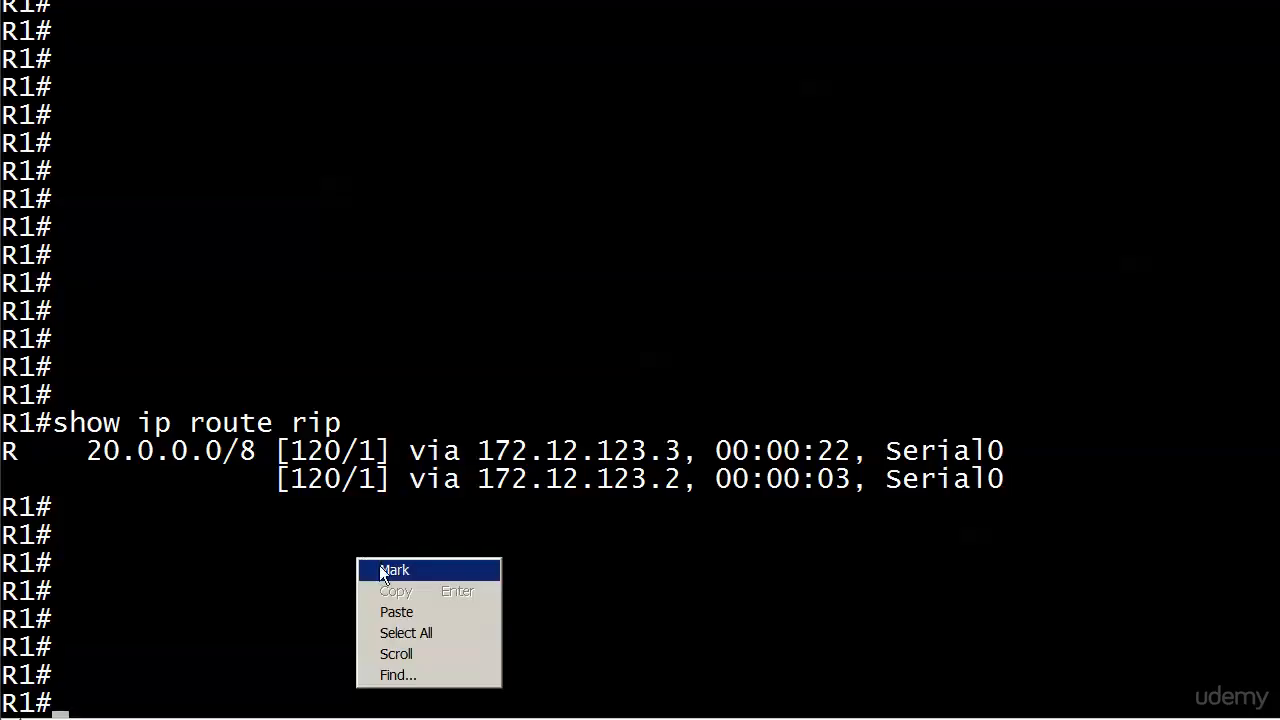
pyautogui.click(395, 569)
pyautogui.write('clear ip route *')
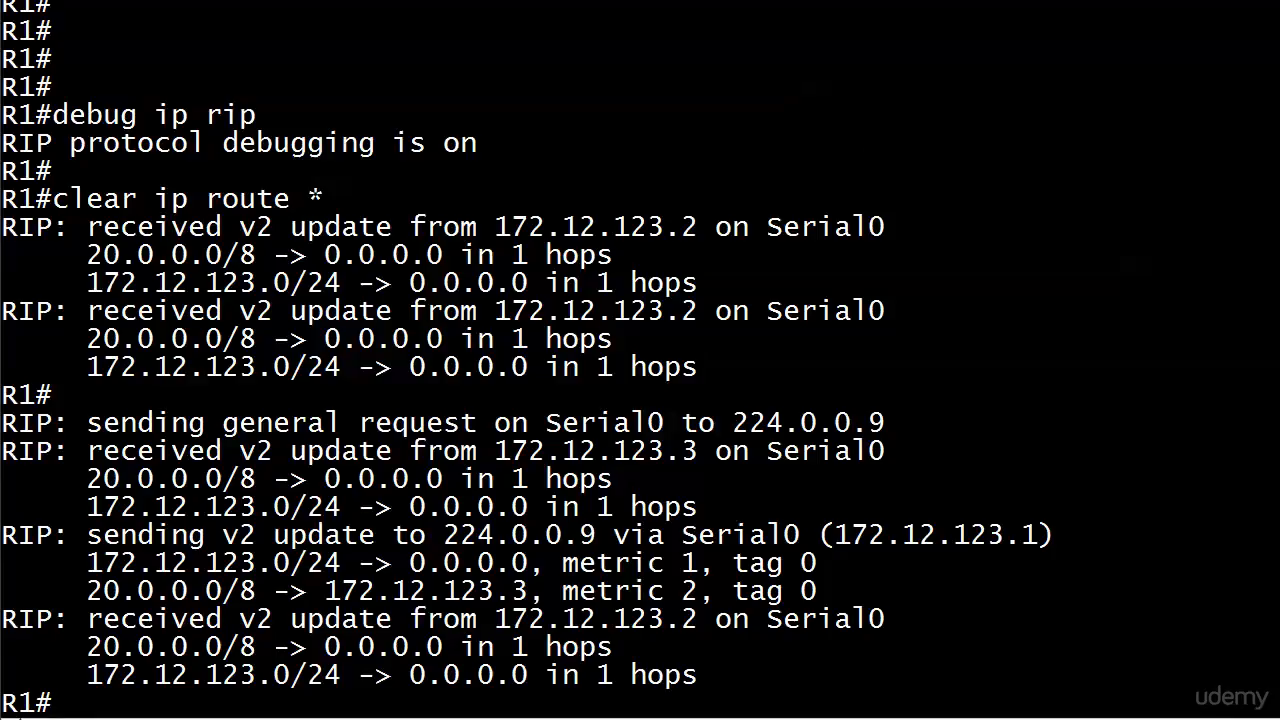
# - Turn off all debugging with 'u all' and clear the routing table with 'clear ip route *'
pyautogui.write('u all')
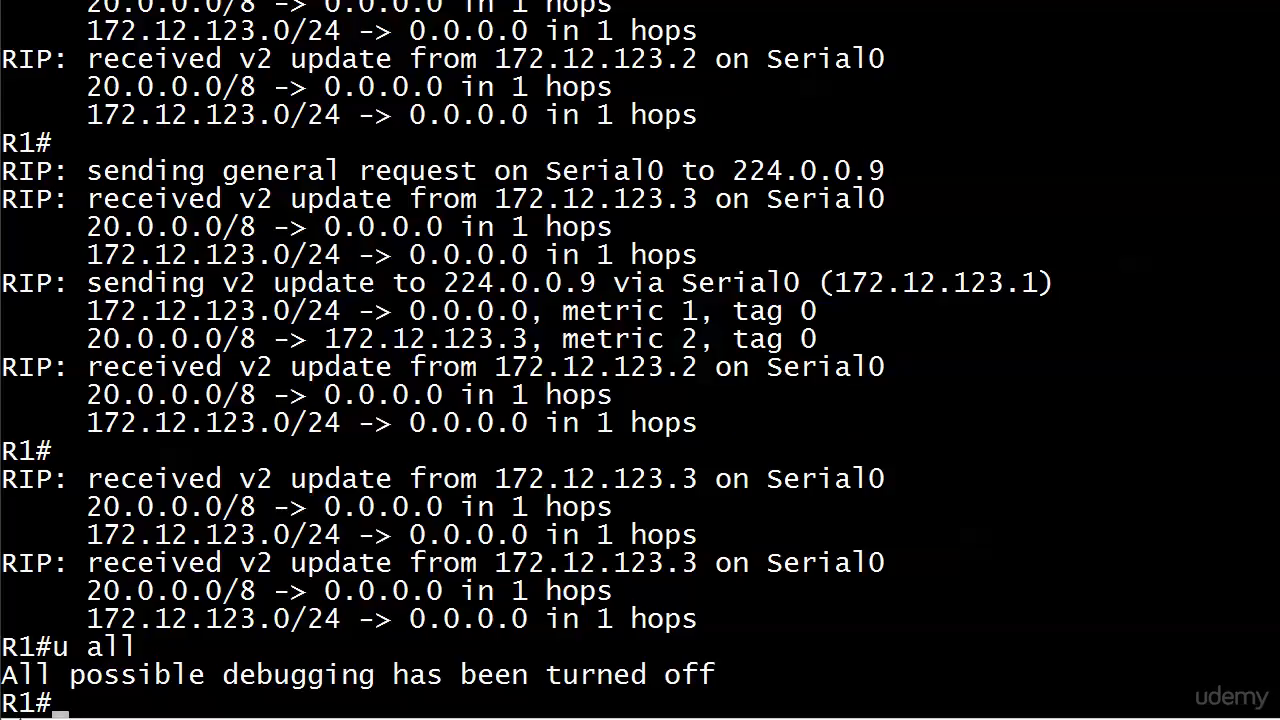
pyautogui.moveTo(1205, 612)
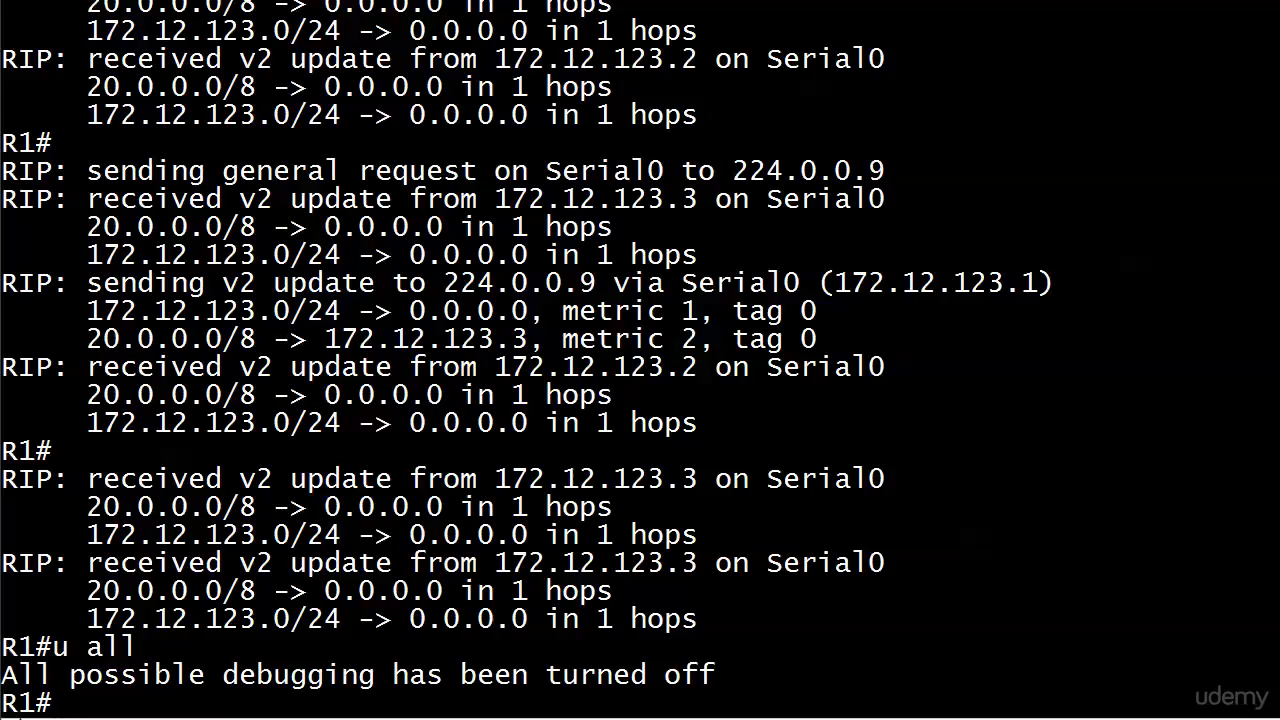
pyautogui.write('clear ip route *')
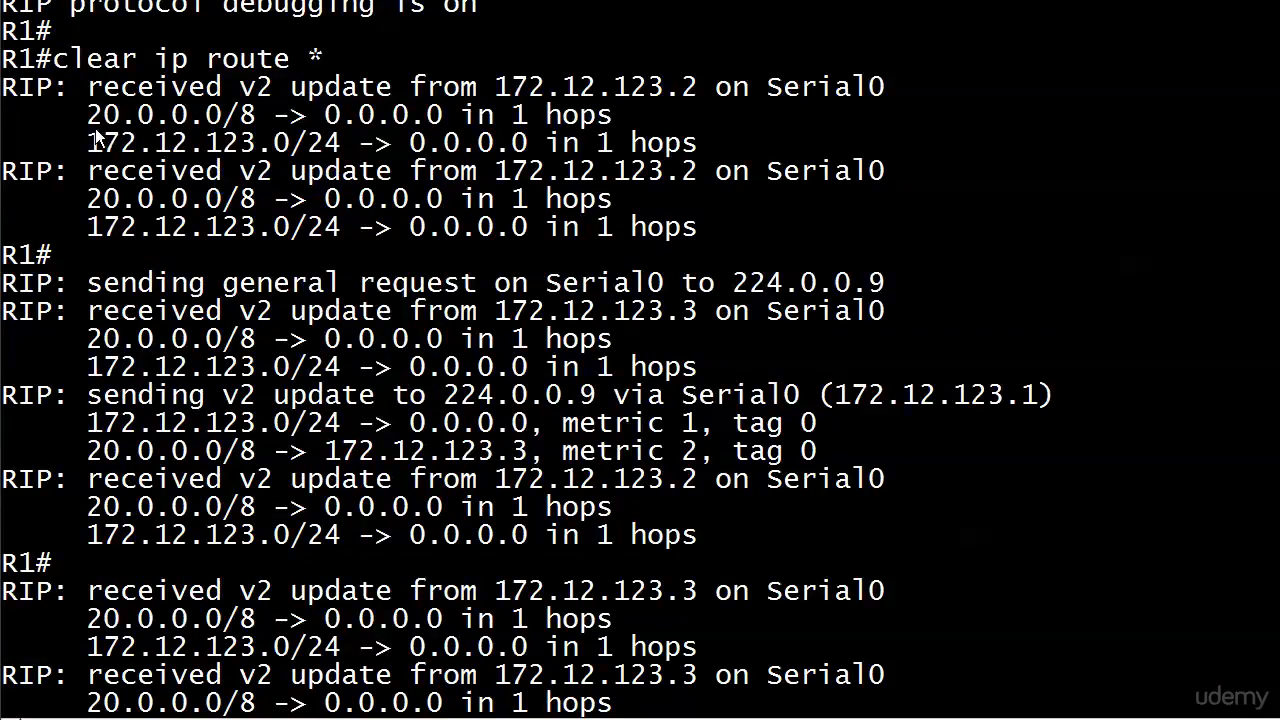
pyautogui.doubleClick(148, 87)
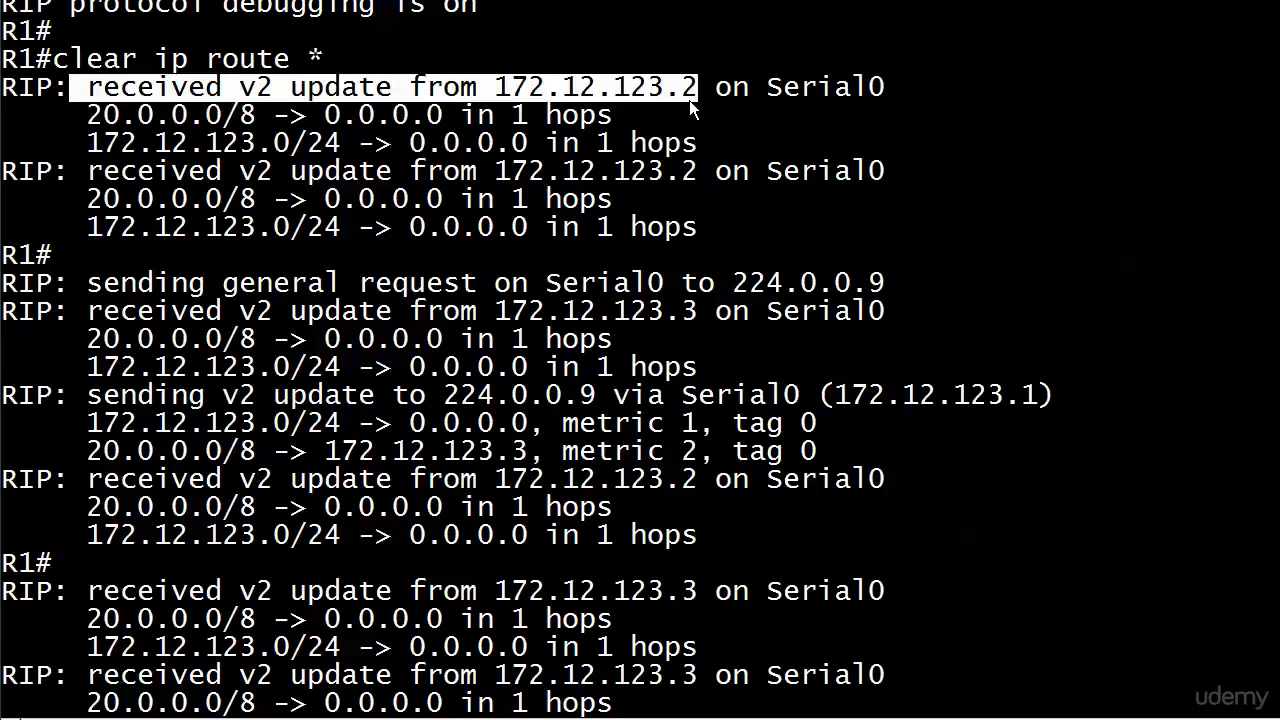
pyautogui.moveTo(155, 95)
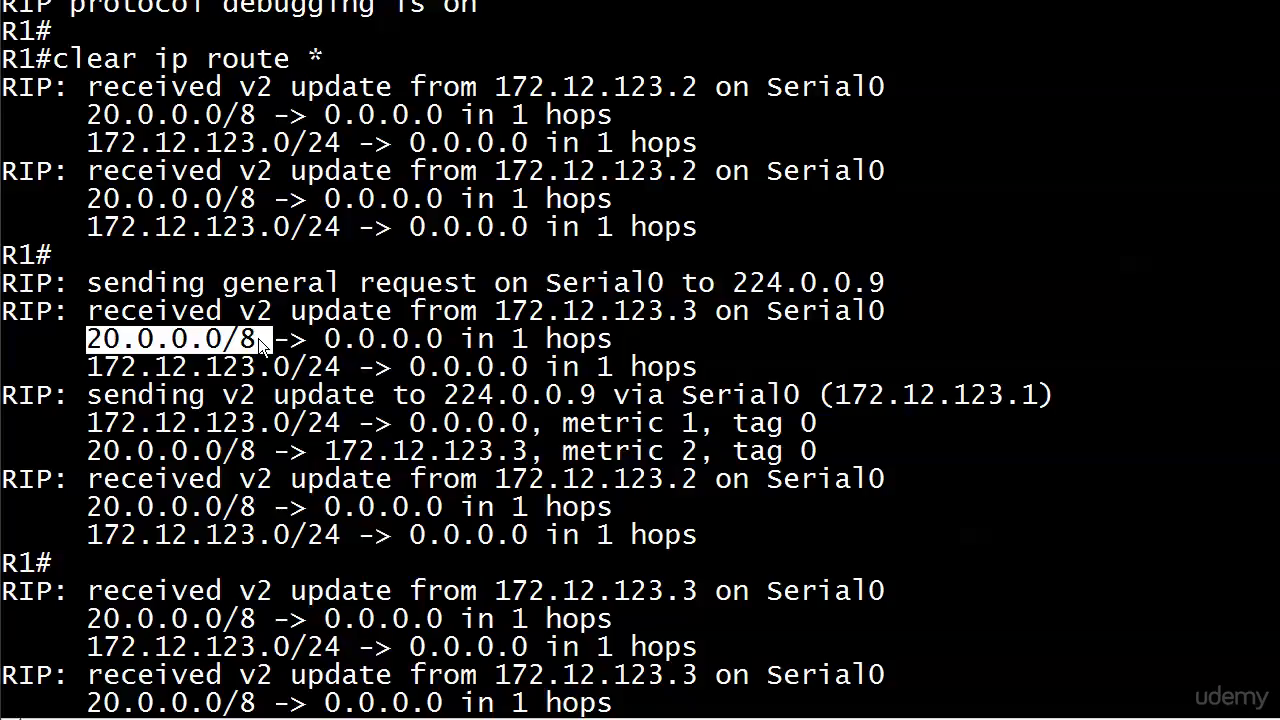
pyautogui.write('u all')
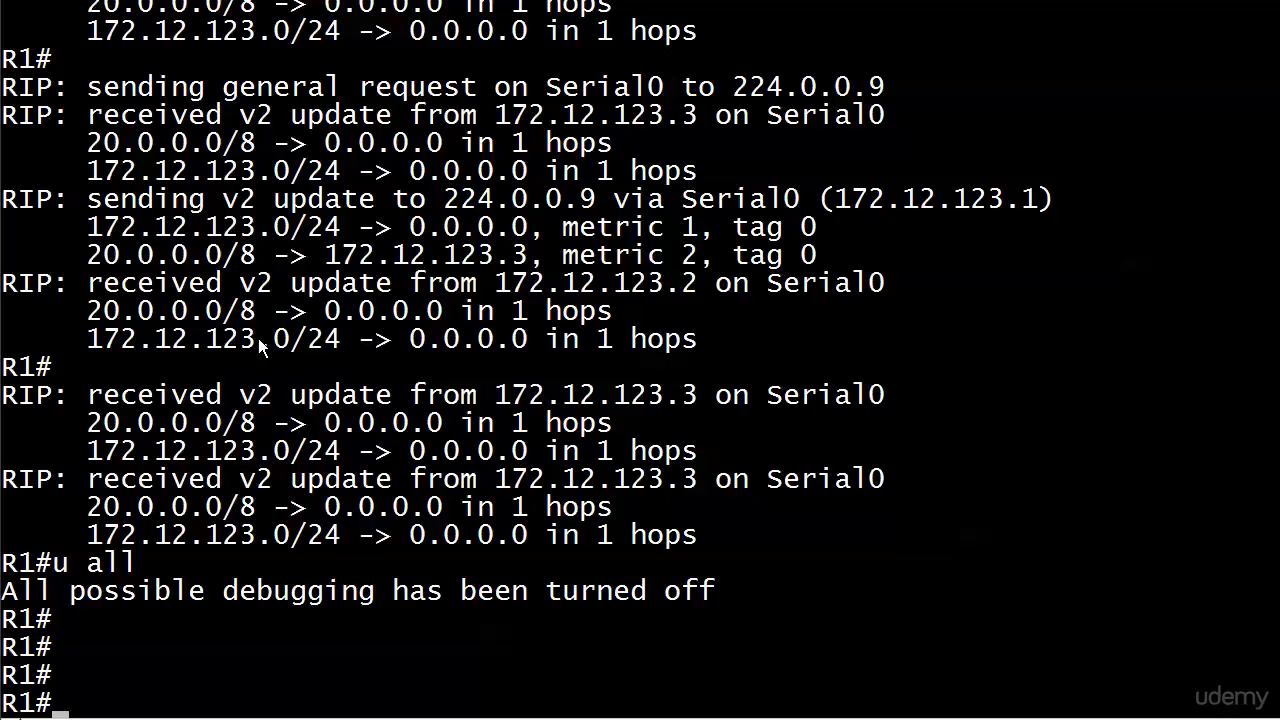
# - Ping the remote 20.x subnets from R1, starting with 'ping 20.'
pyautogui.write('ping 20.1.1.1')
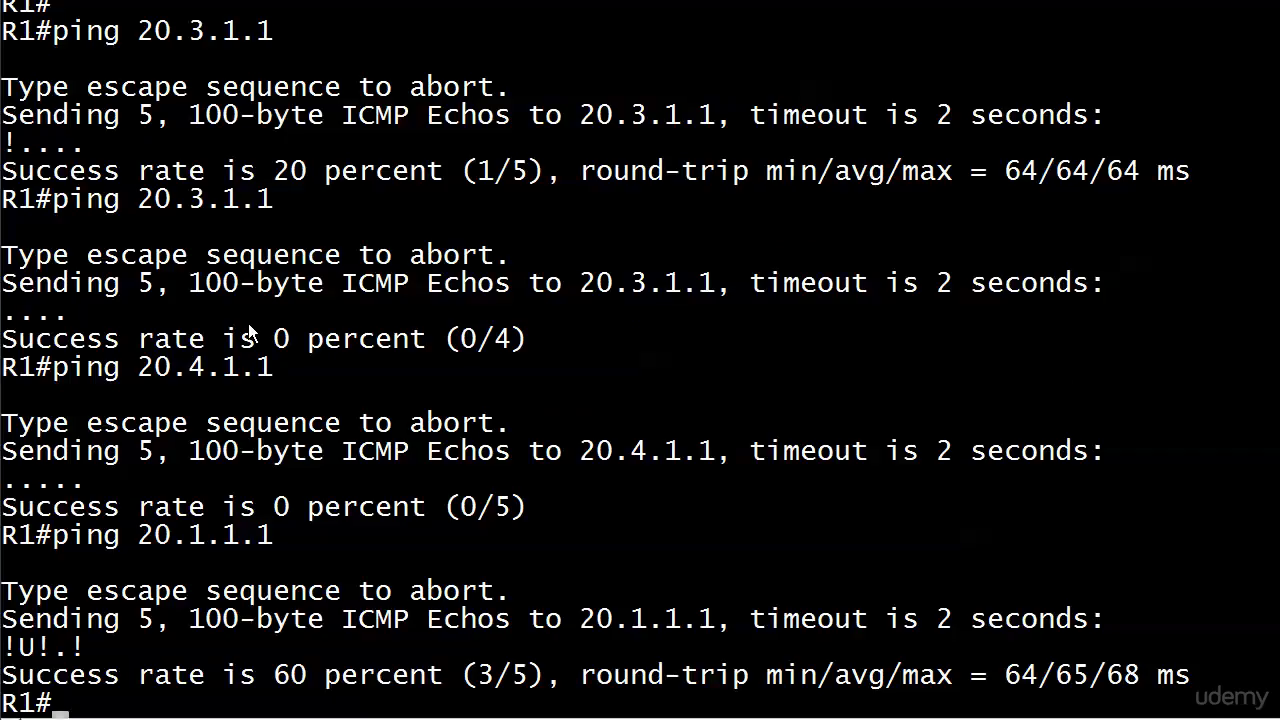
pyautogui.moveTo(250, 338)
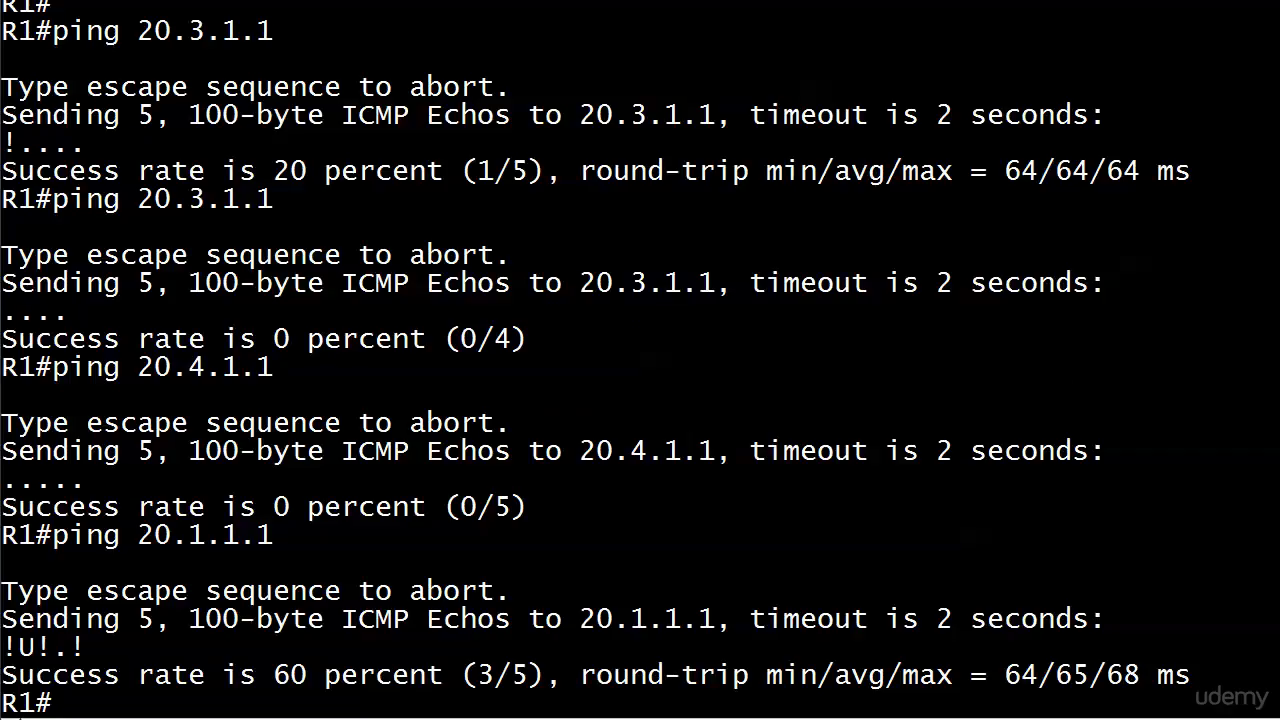